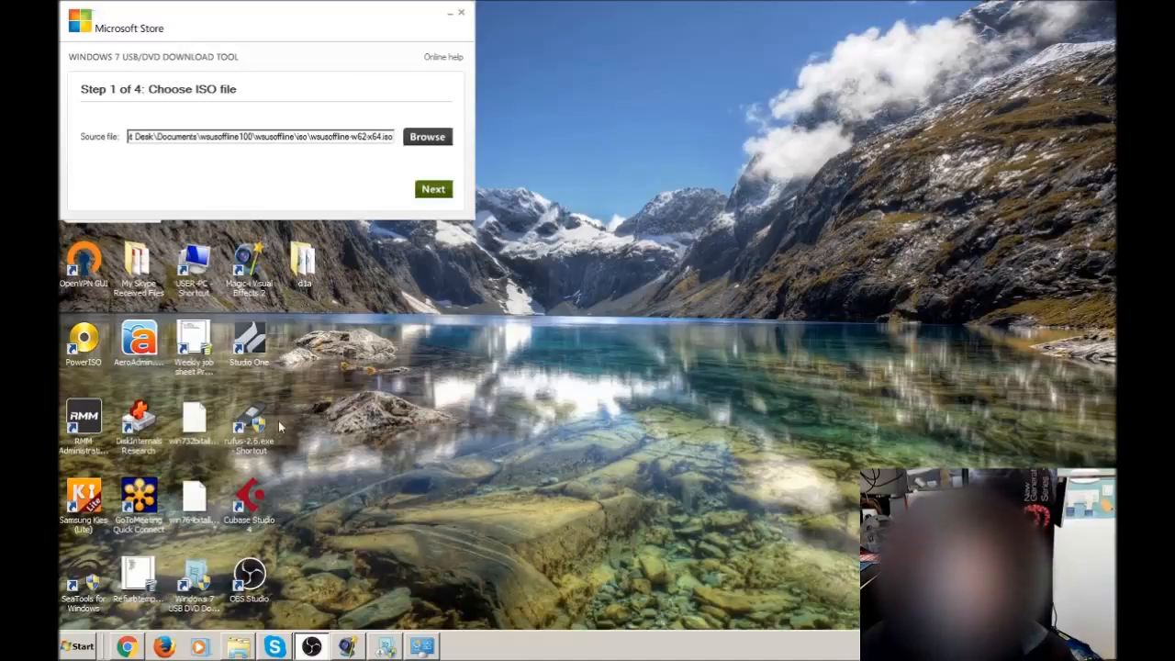
{"action": "mouse_move", "coordinate": [289, 424]}
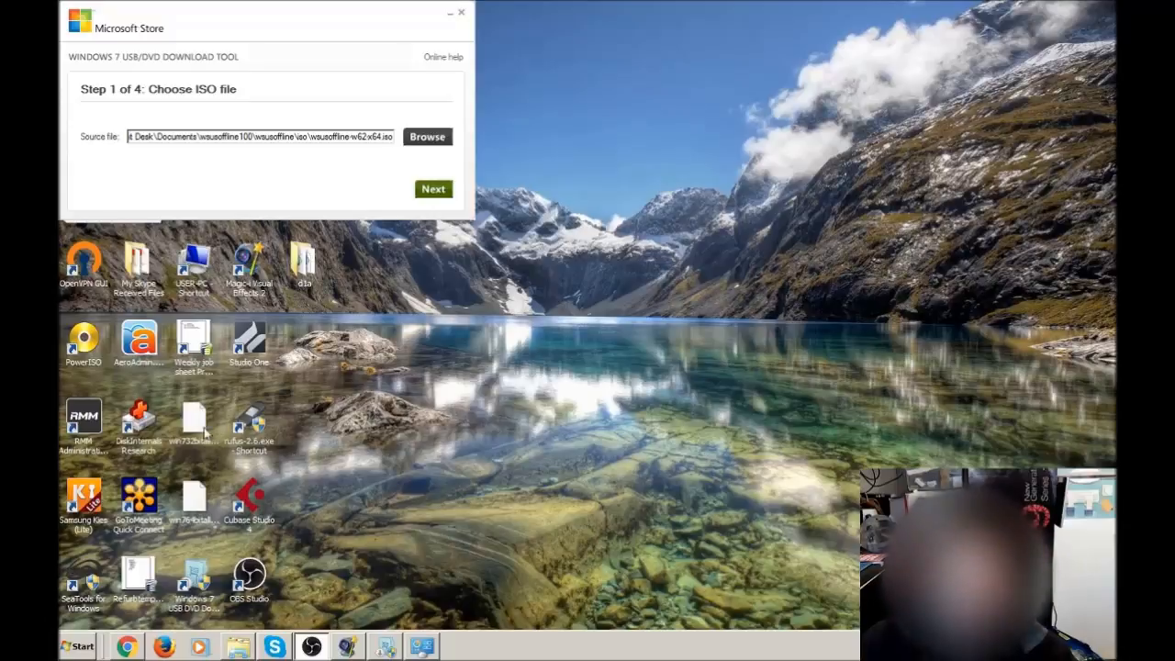
{"action": "mouse_move", "coordinate": [411, 446]}
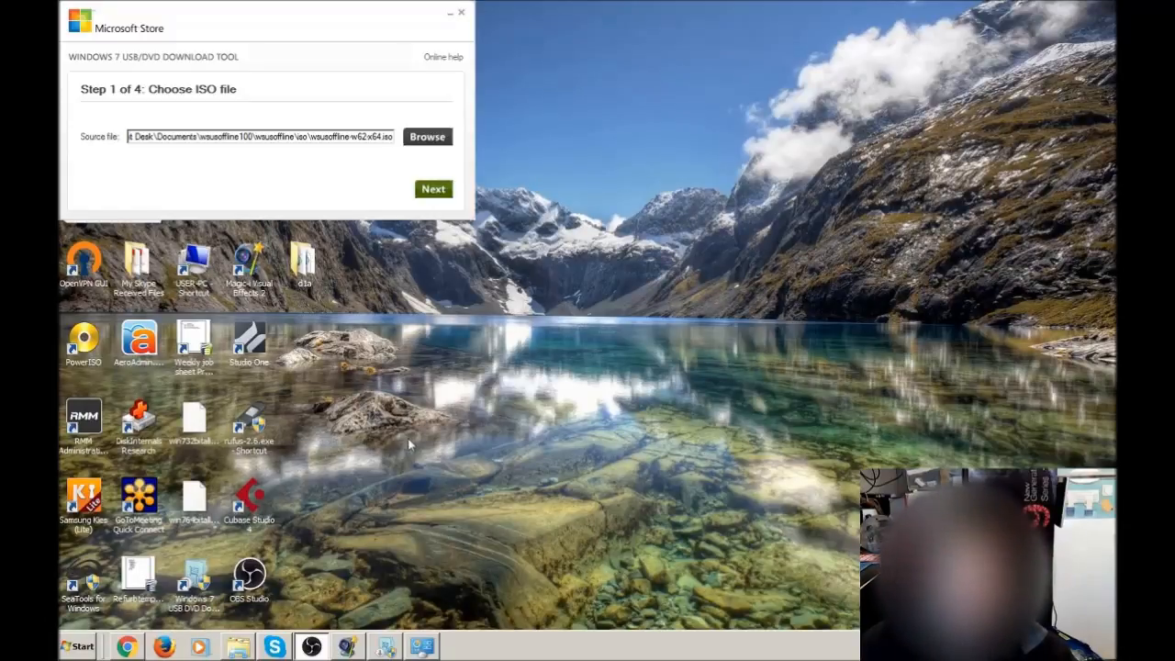
{"action": "mouse_move", "coordinate": [271, 475]}
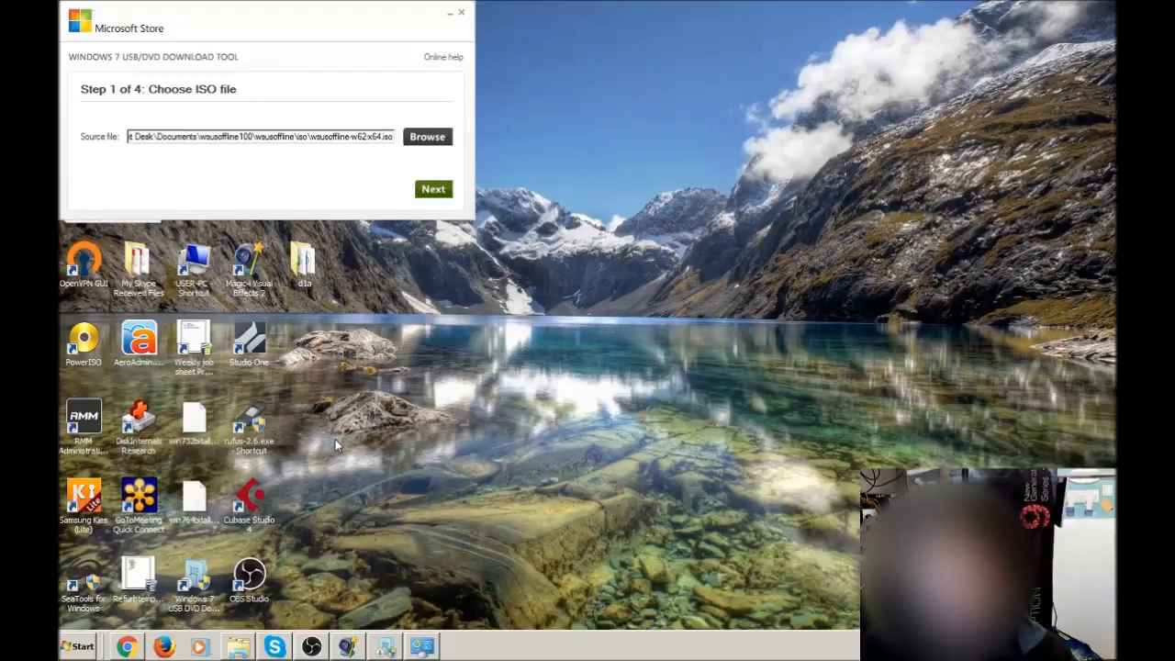
{"action": "mouse_move", "coordinate": [298, 347]}
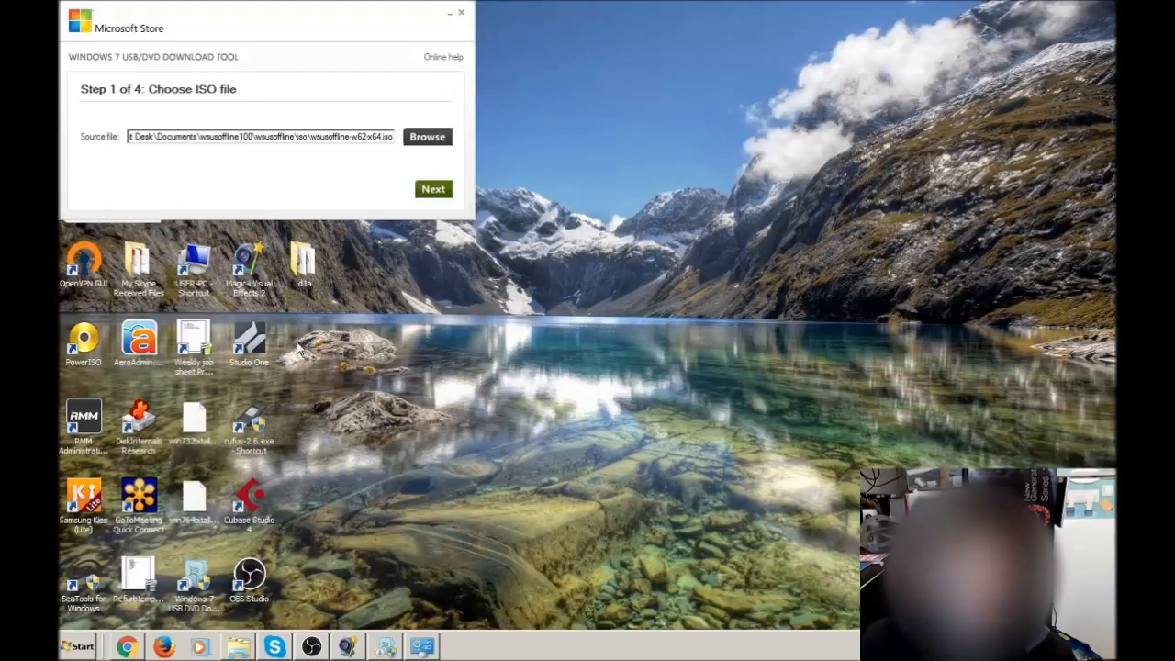
{"action": "mouse_move", "coordinate": [150, 83]}
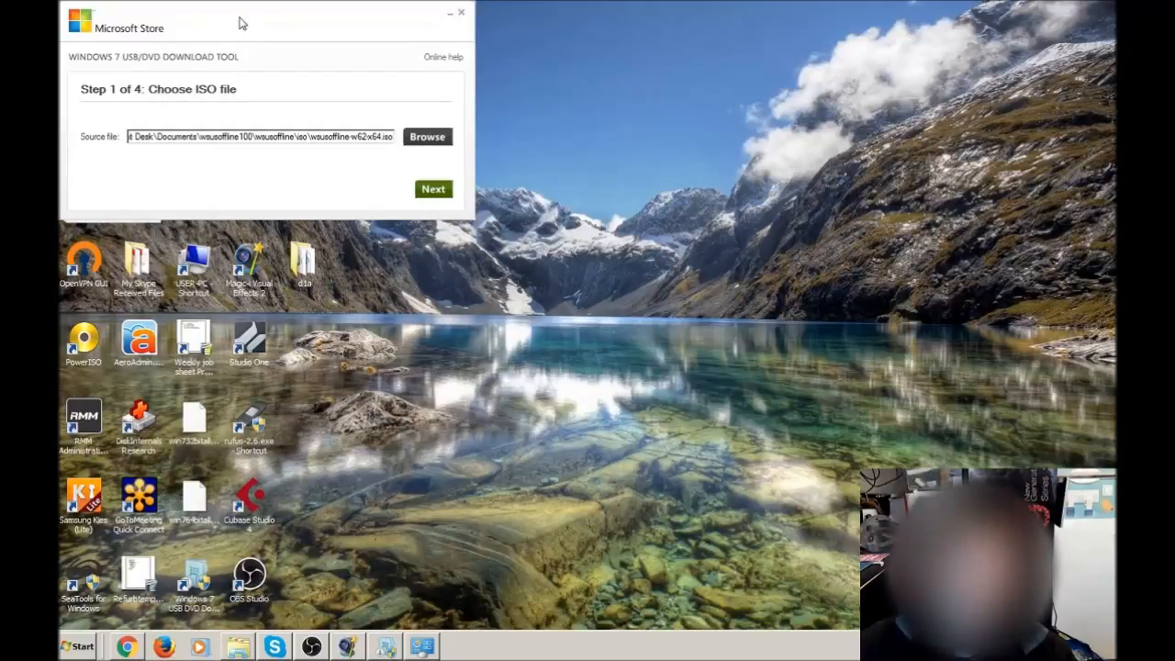
{"action": "mouse_move", "coordinate": [244, 38]}
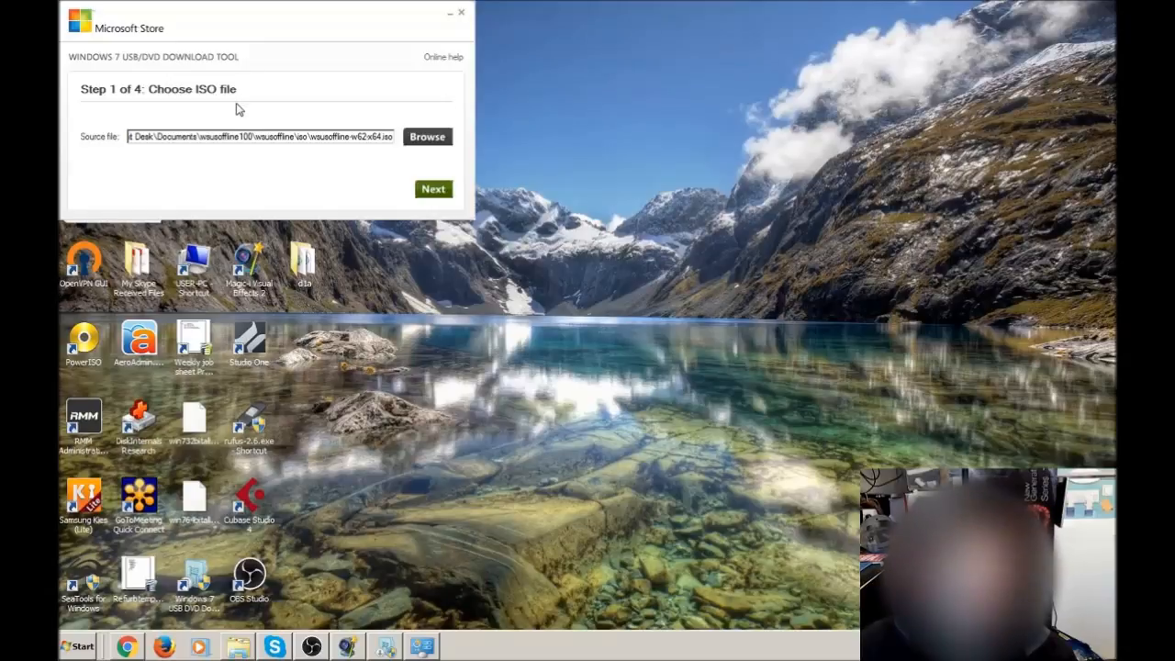
{"action": "mouse_move", "coordinate": [237, 126]}
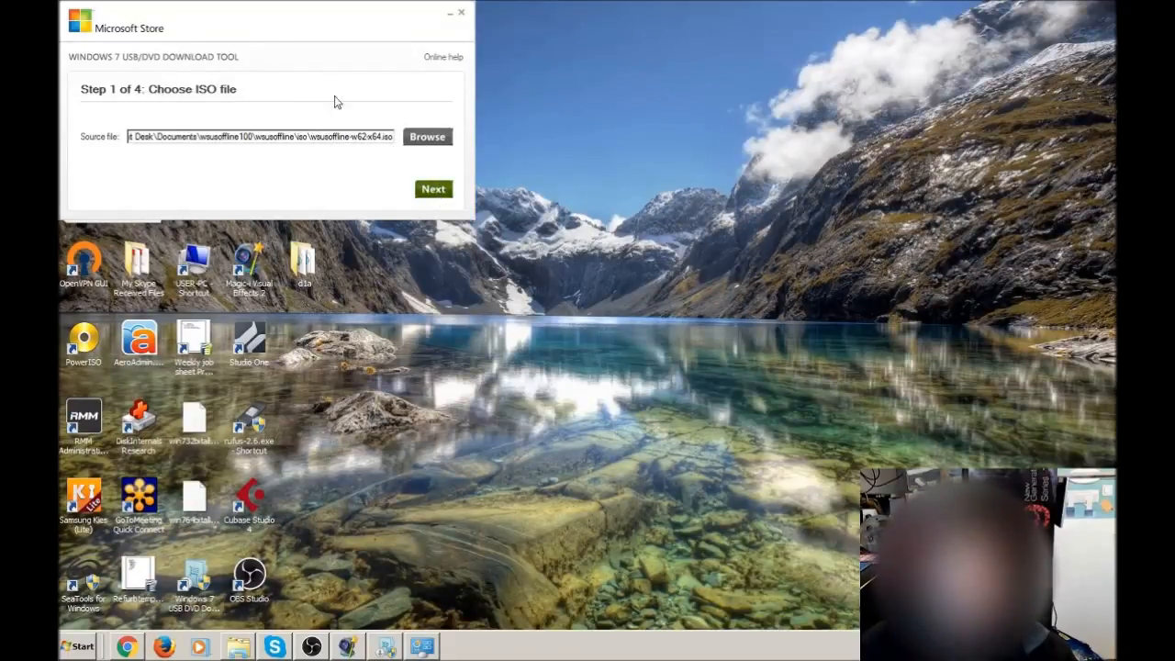
{"action": "mouse_move", "coordinate": [340, 182]}
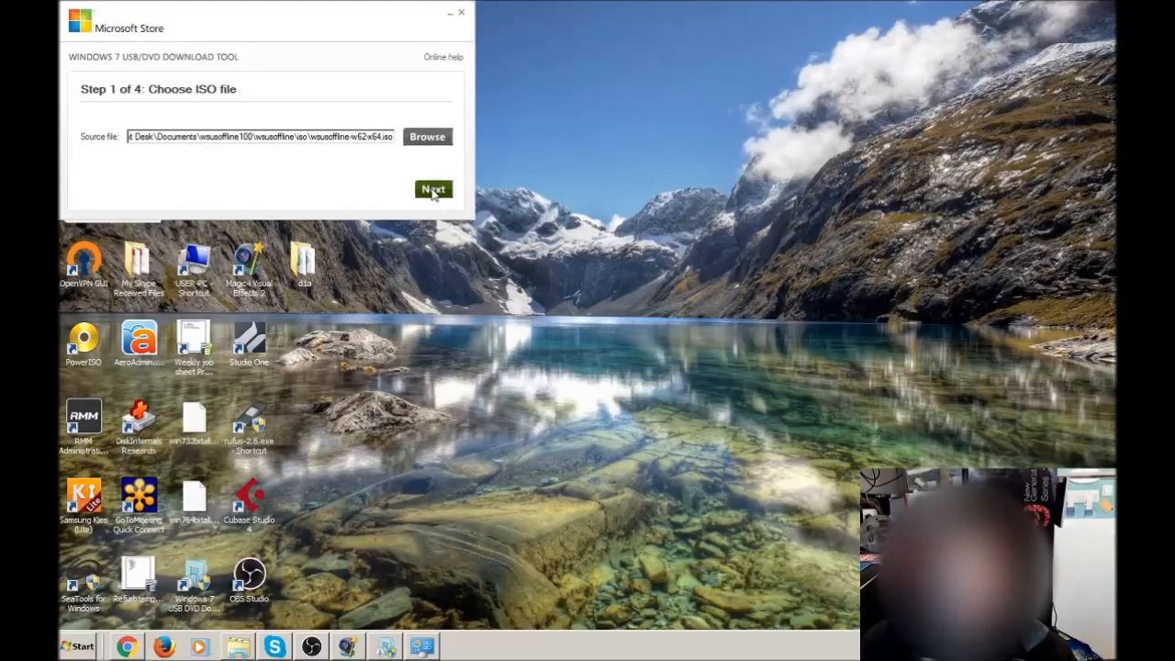
Choose USB device as the media type and target removable disk E: (1.3 GB free)
{"action": "left_click", "coordinate": [433, 189]}
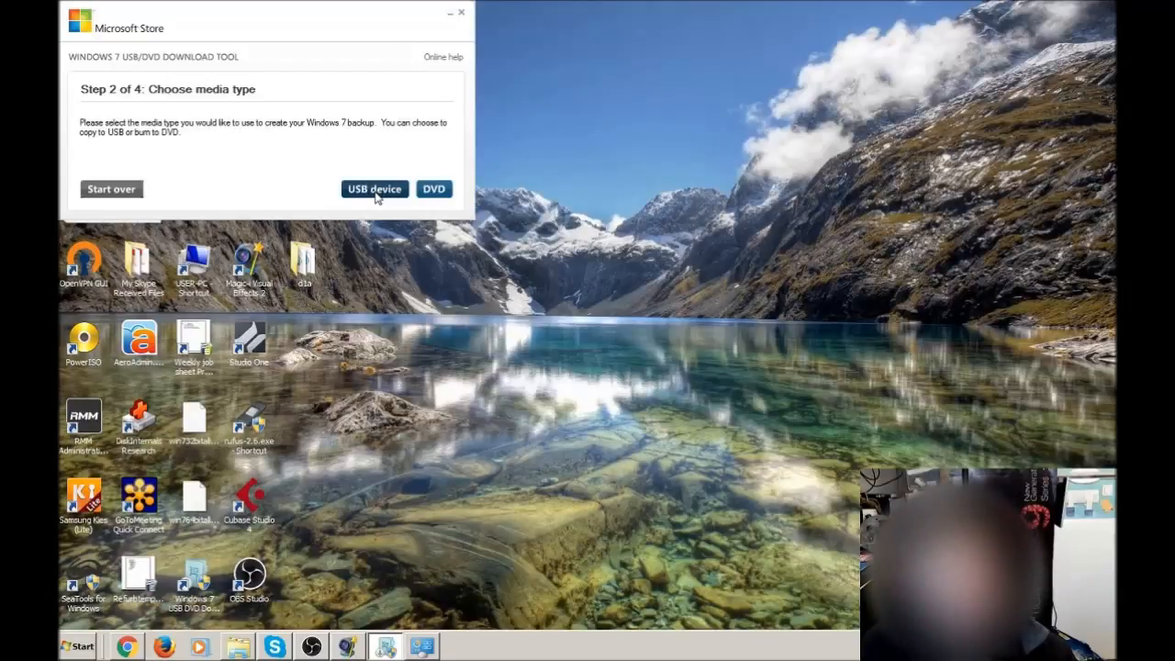
{"action": "left_click", "coordinate": [374, 189]}
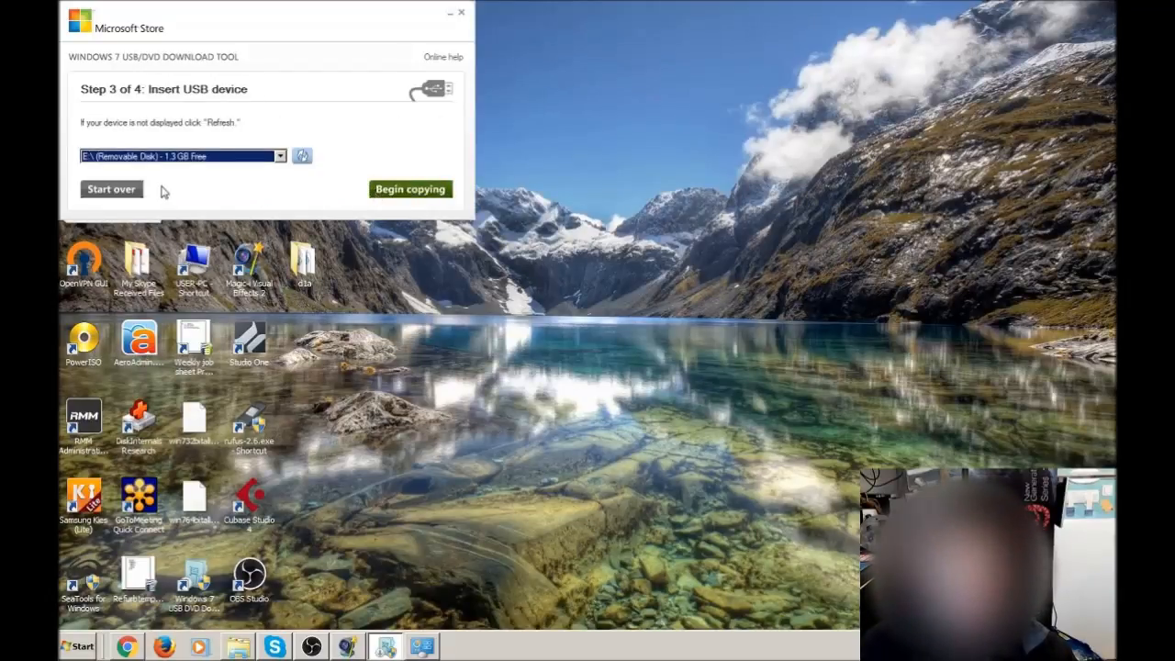
{"action": "mouse_move", "coordinate": [136, 137]}
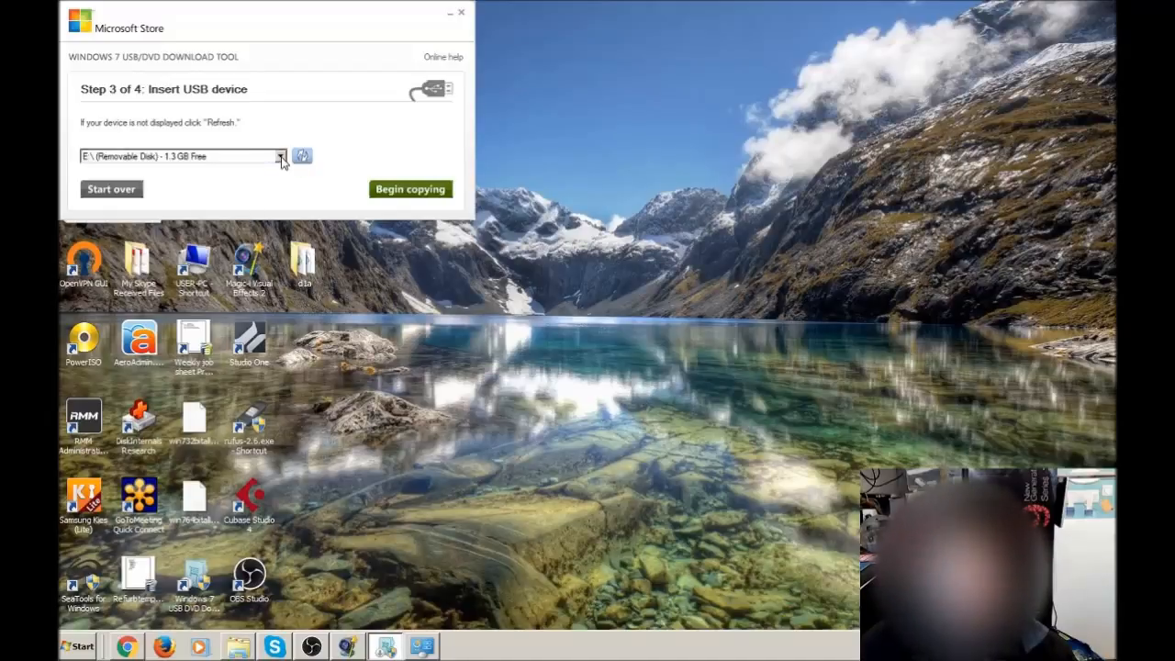
{"action": "left_click", "coordinate": [184, 155]}
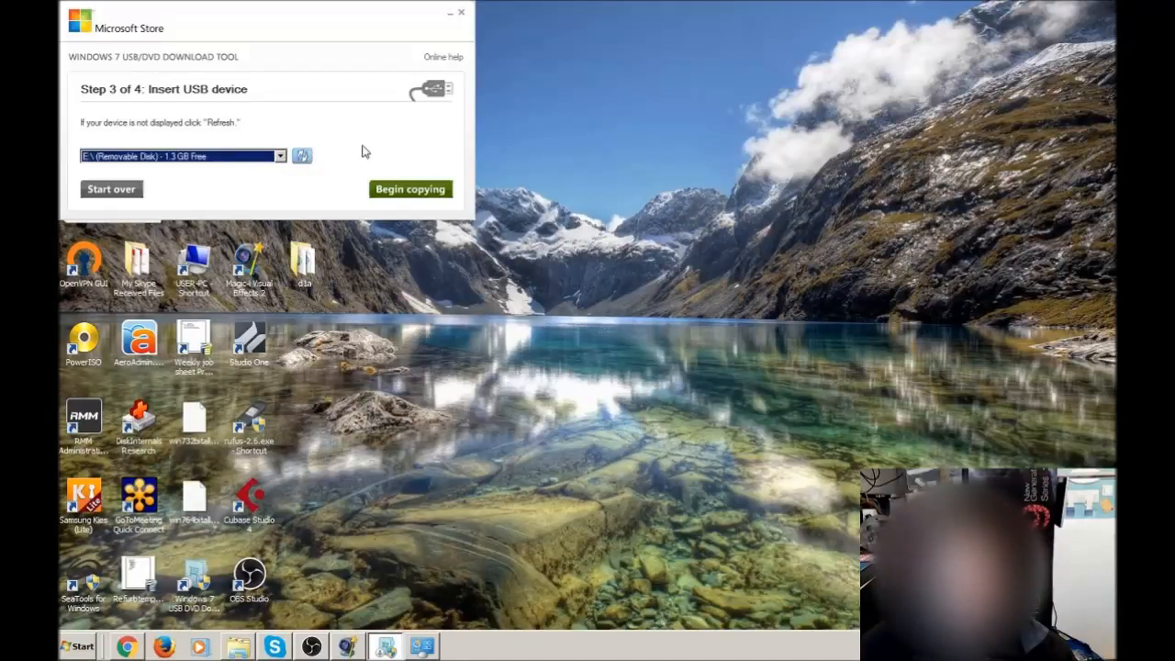
{"action": "mouse_move", "coordinate": [283, 188]}
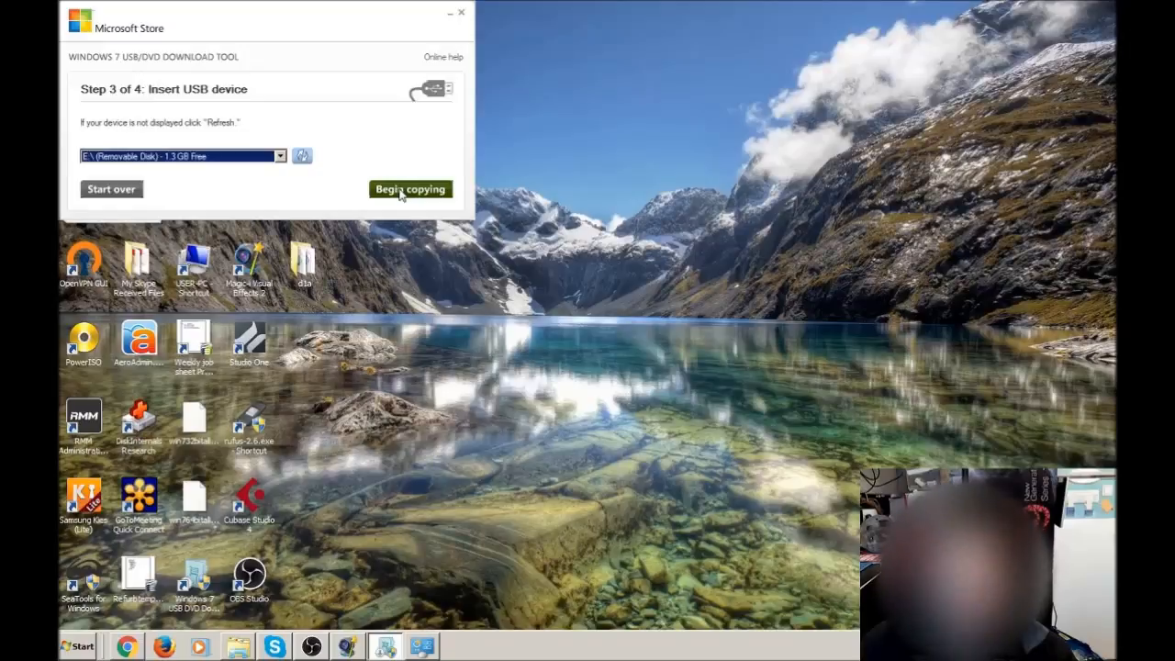
Begin copying the ISO to E:, confirming that the USB device will be erased
{"action": "left_click", "coordinate": [410, 189]}
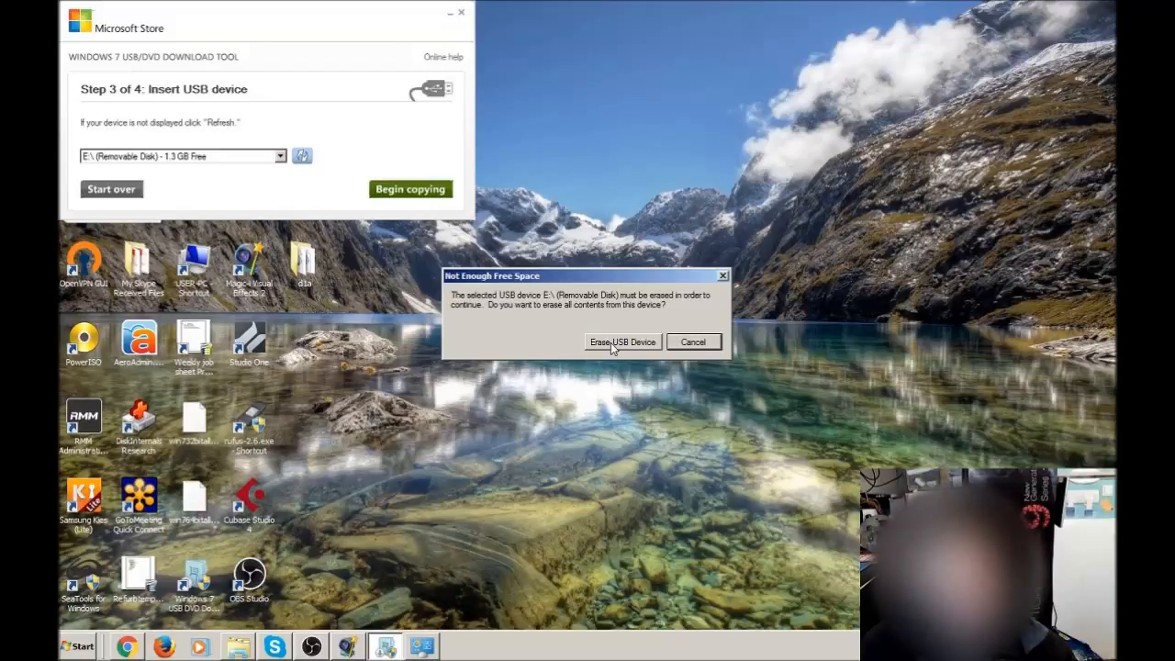
{"action": "left_click", "coordinate": [623, 341]}
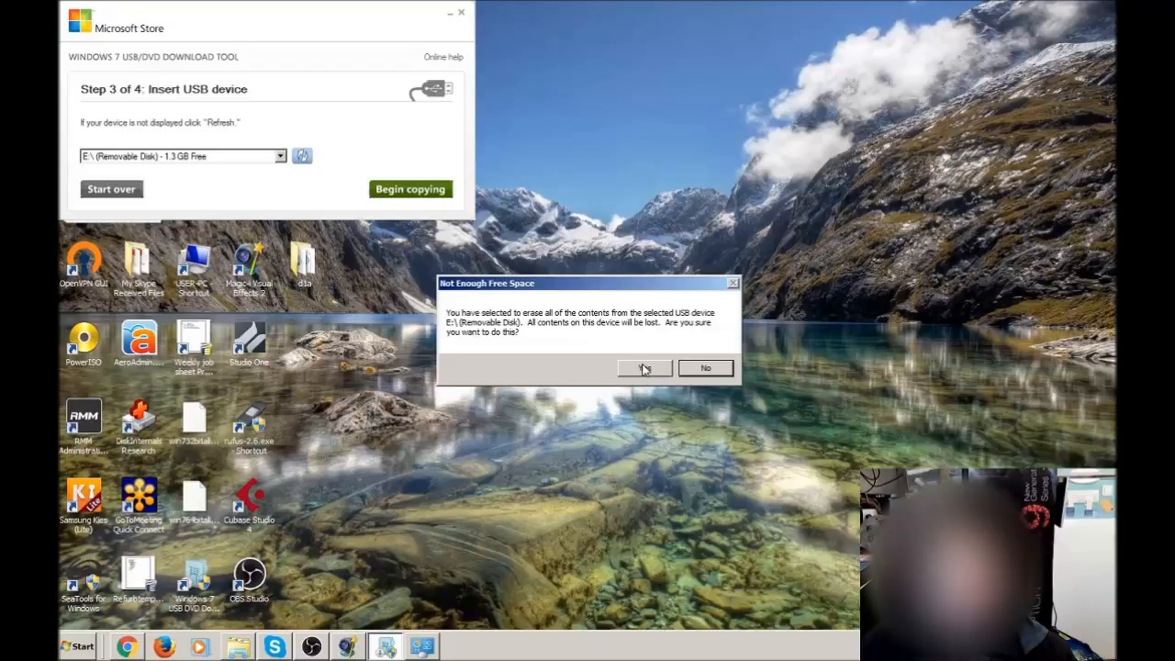
{"action": "left_click", "coordinate": [643, 368]}
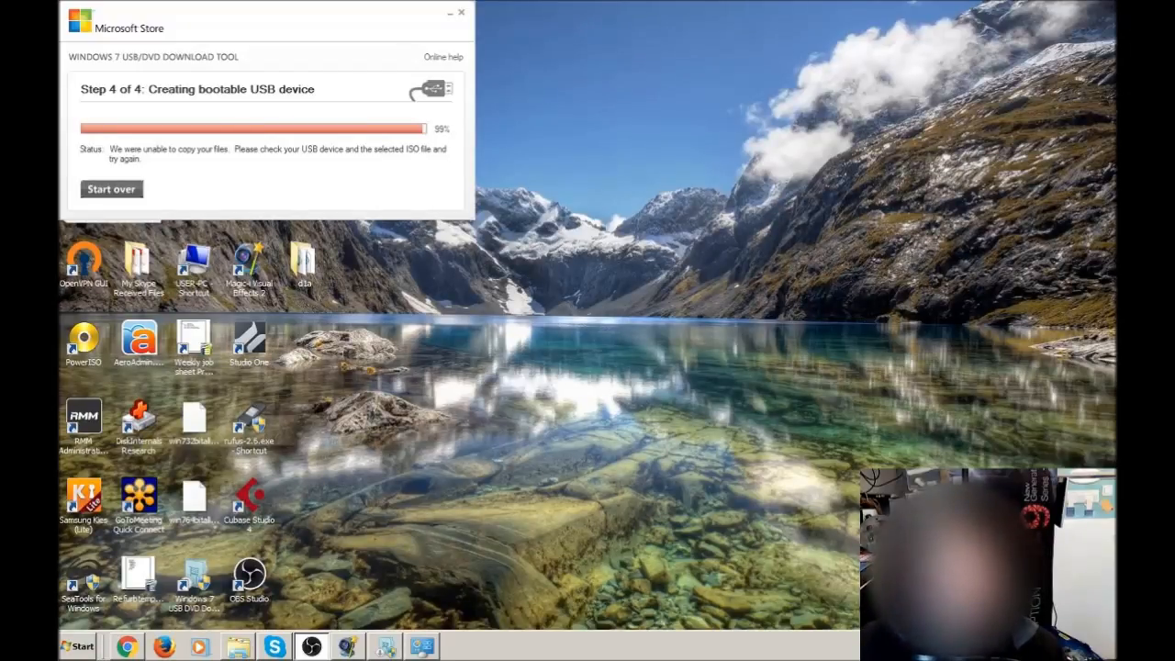
{"action": "mouse_move", "coordinate": [511, 51]}
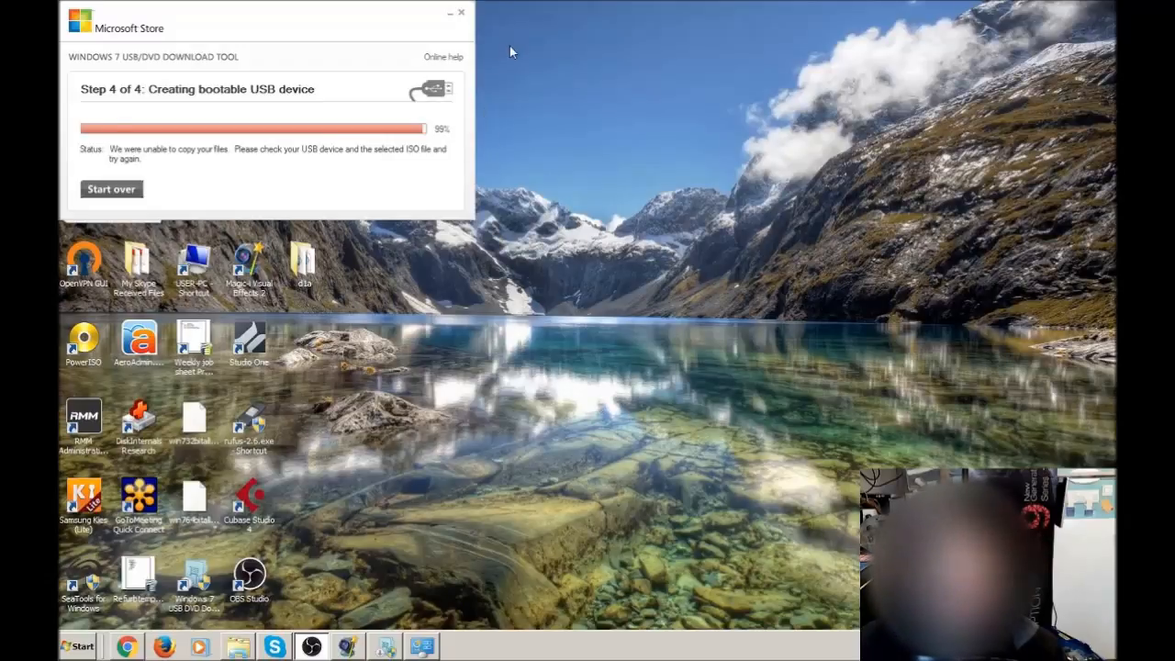
{"action": "mouse_move", "coordinate": [475, 48]}
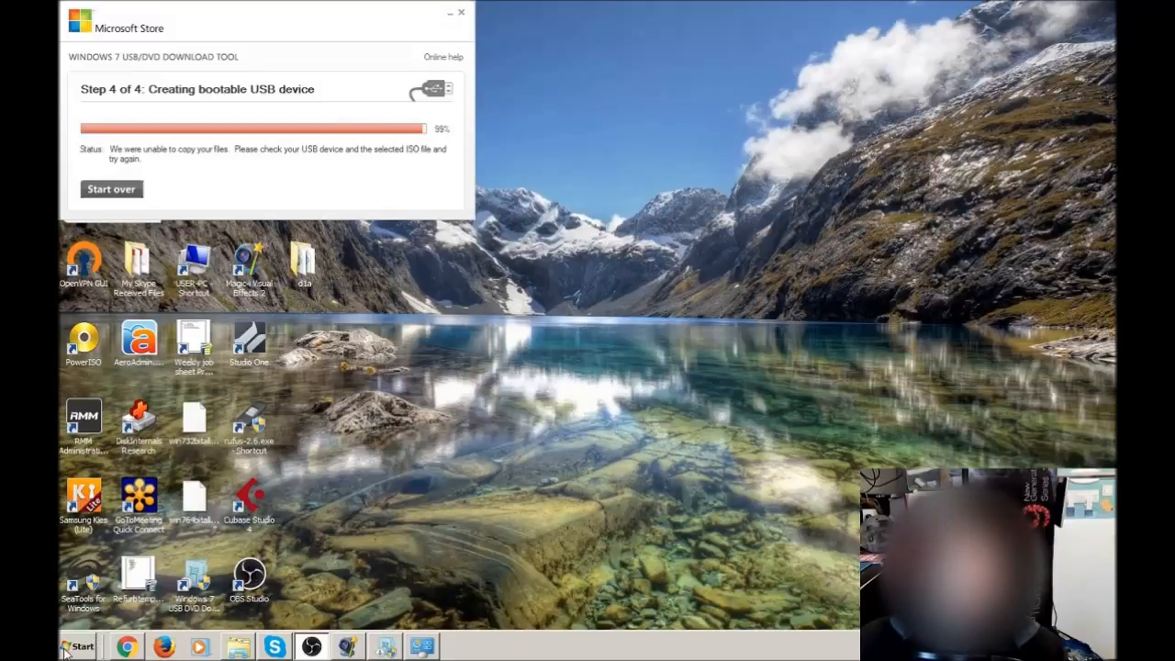
Open Computer from the Start menu to browse the drives
{"action": "left_click", "coordinate": [78, 646]}
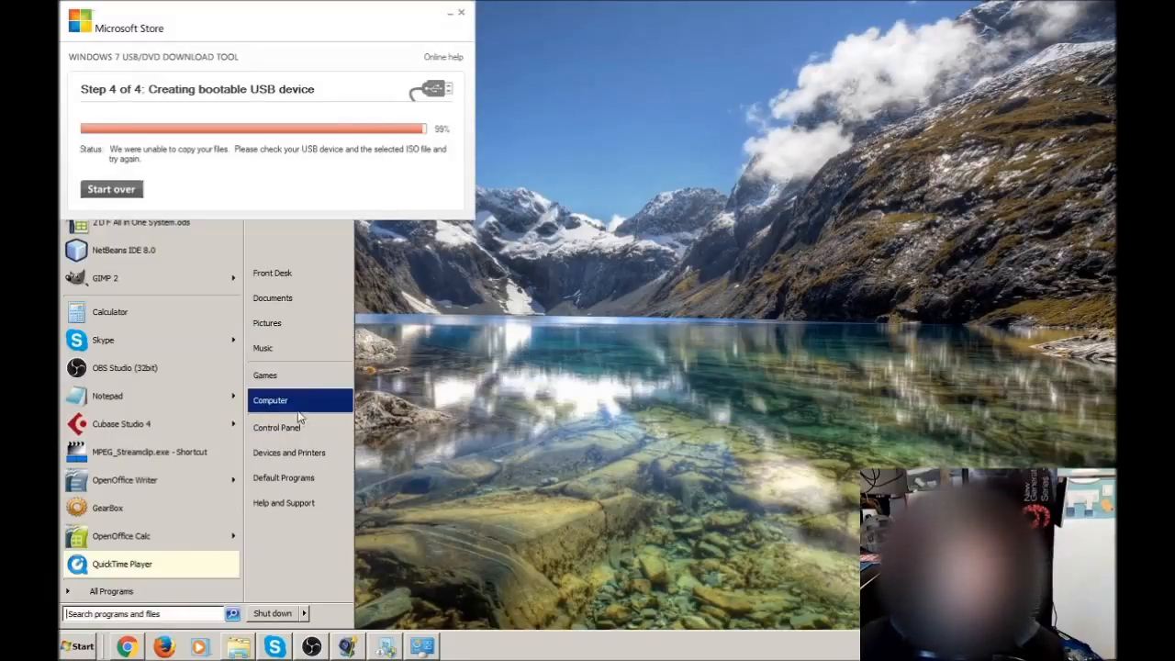
{"action": "left_click", "coordinate": [270, 399]}
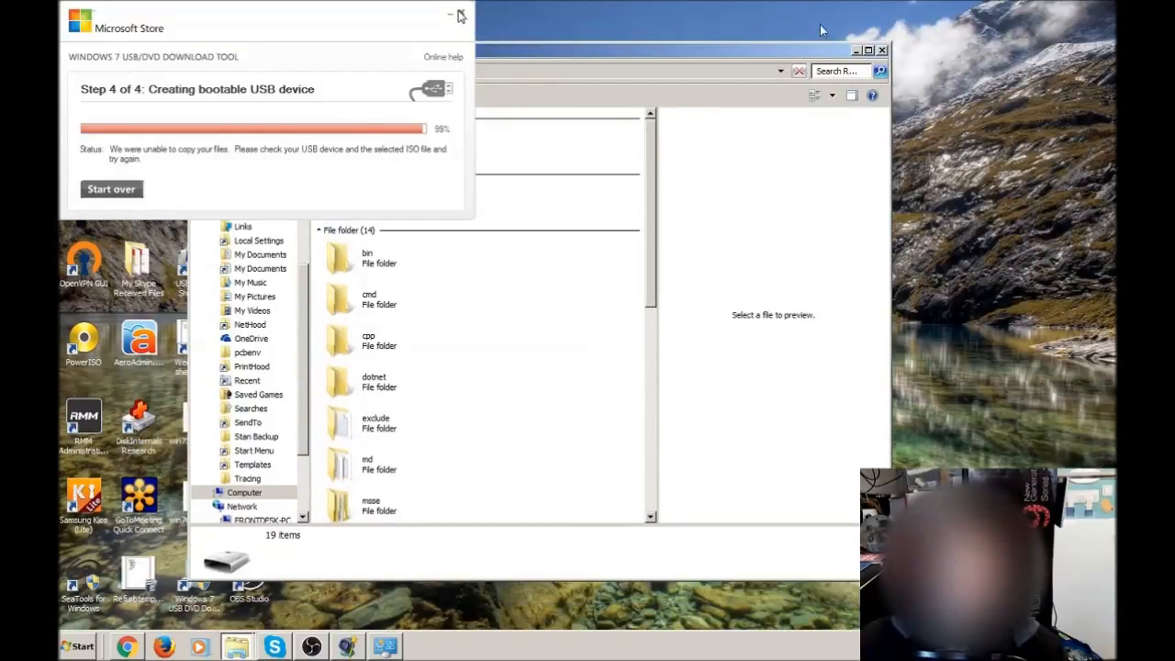
{"action": "mouse_move", "coordinate": [855, 51]}
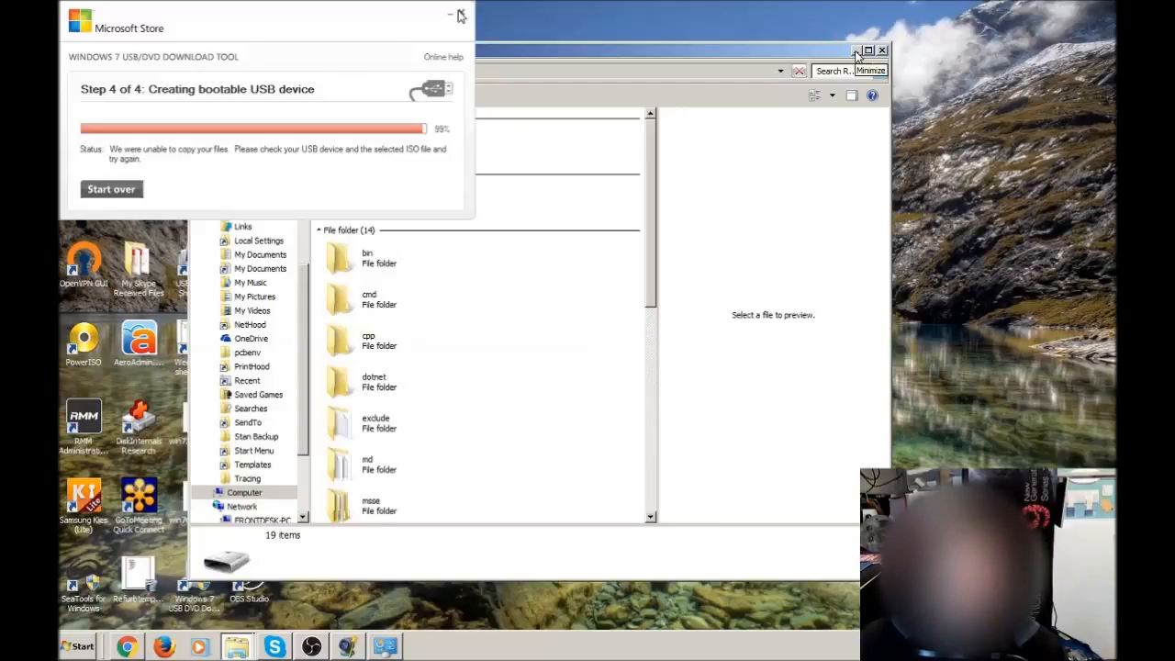